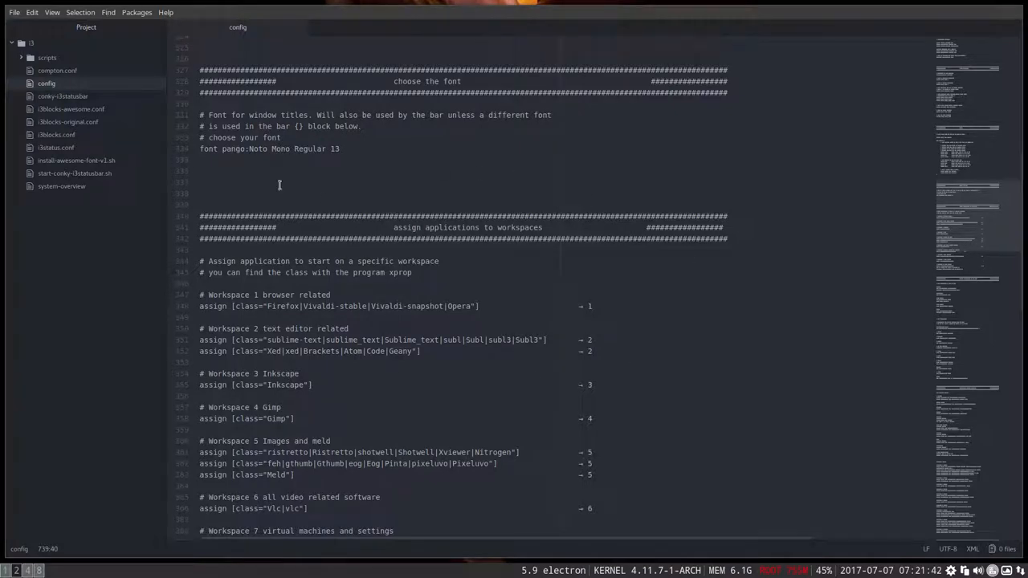
mouse_move(269, 336)
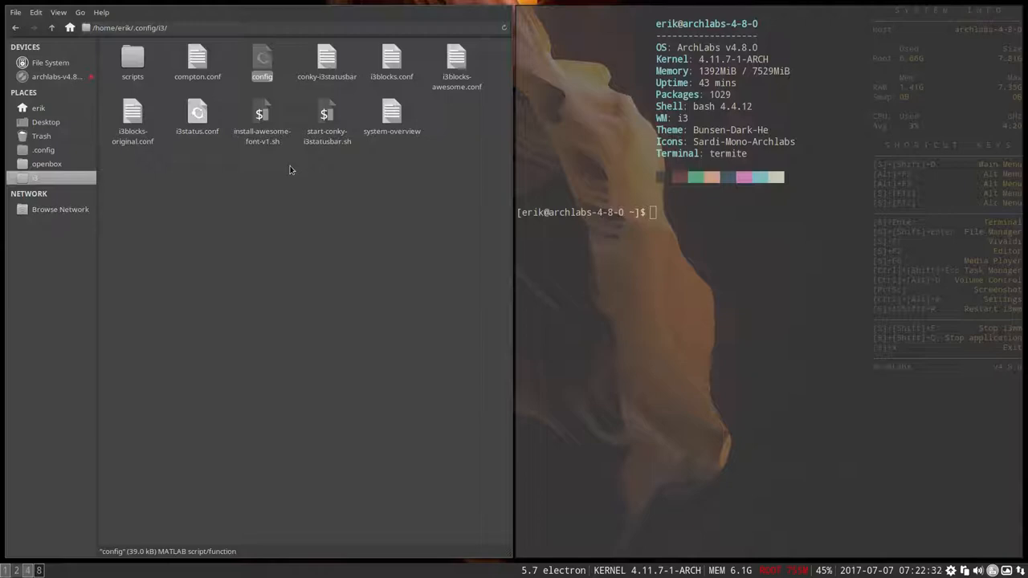
Step: Open the i3 config file from the Thunar folder in Atom
double_click(262, 63)
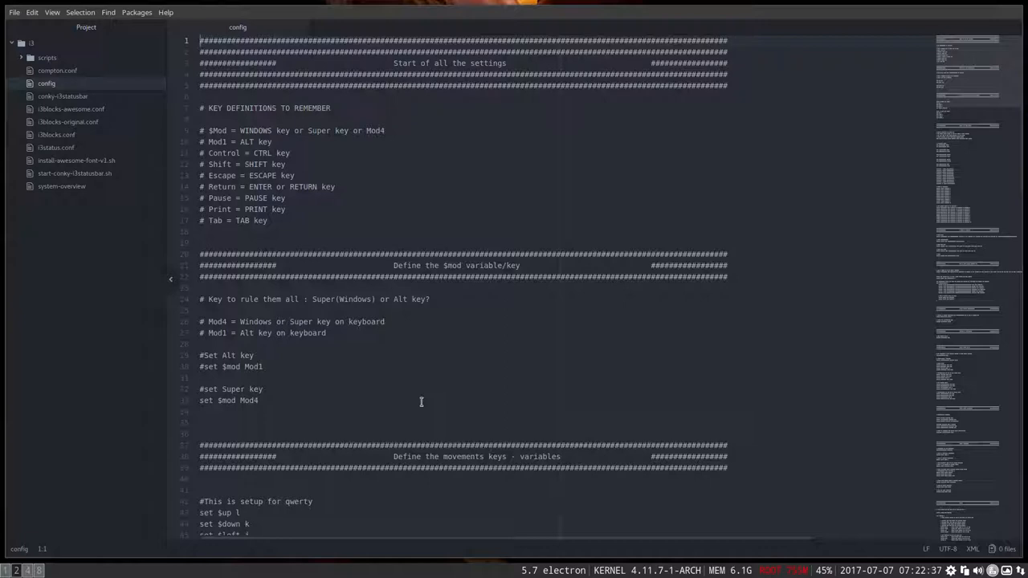
mouse_move(431, 322)
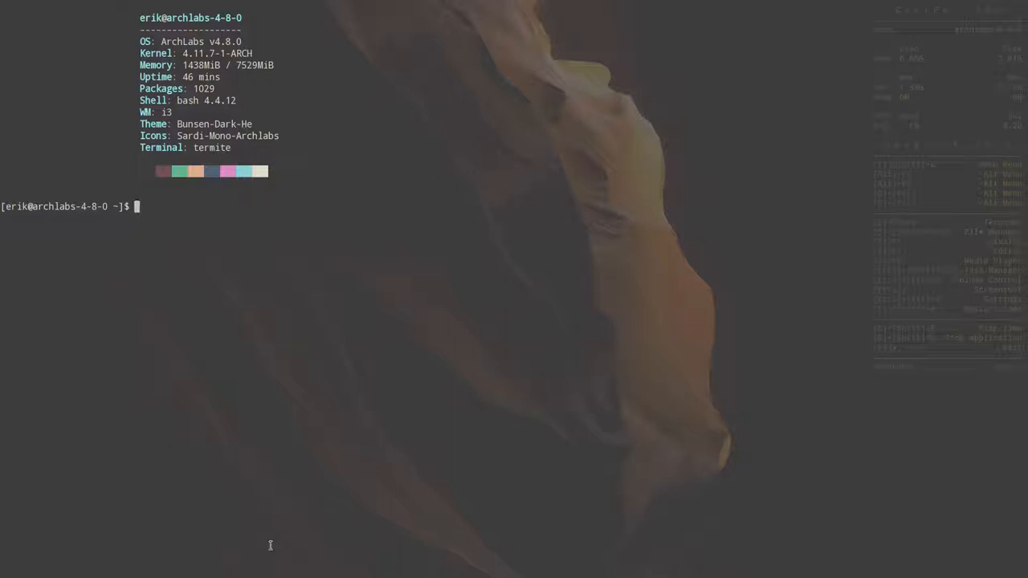
mouse_move(547, 447)
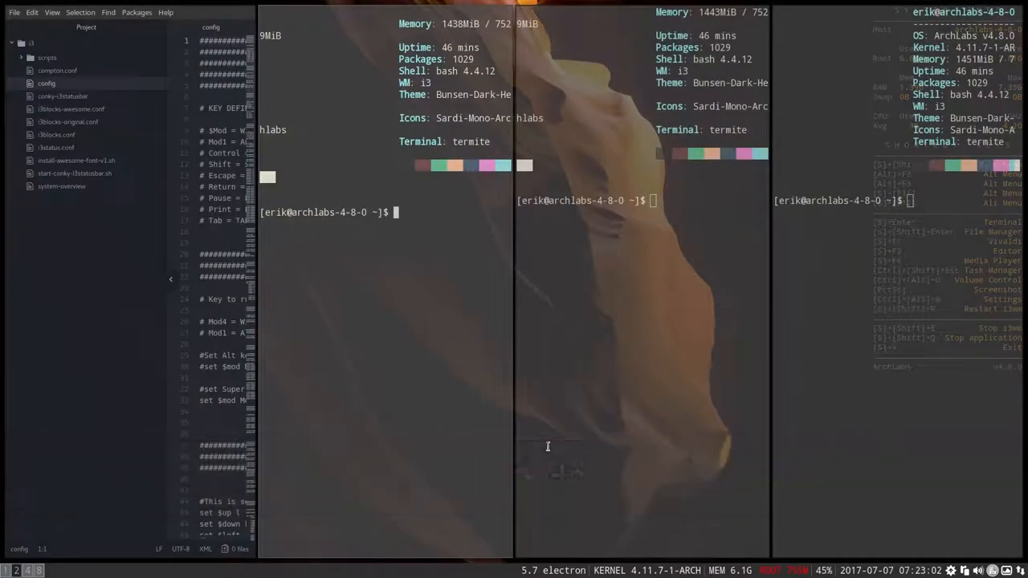
Step: Close two extra tiled windows with Super+Shift+Q, leaving two Thunar windows side by side
key("Super+Shift+Q")
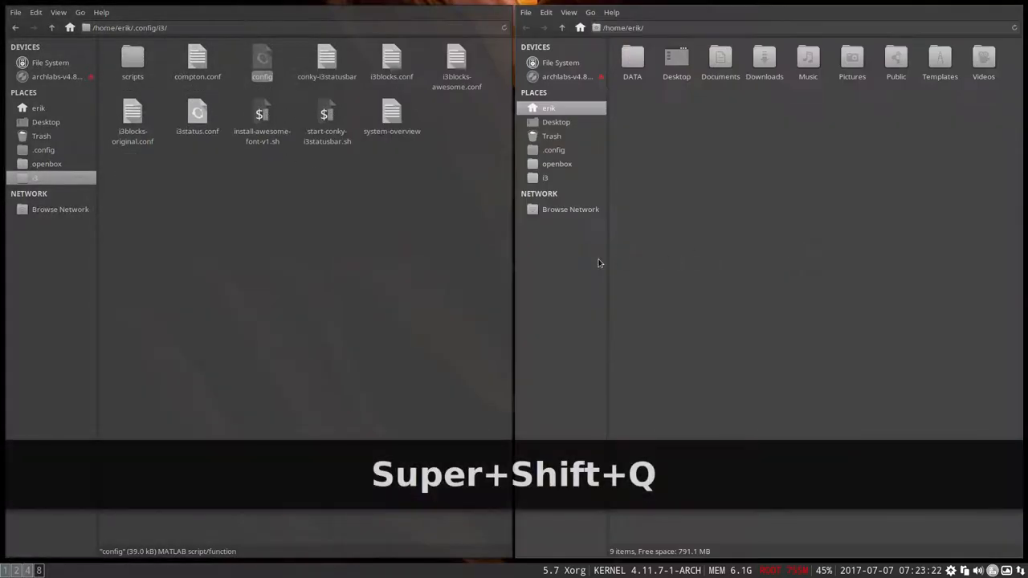
key("Super+Shift+q")
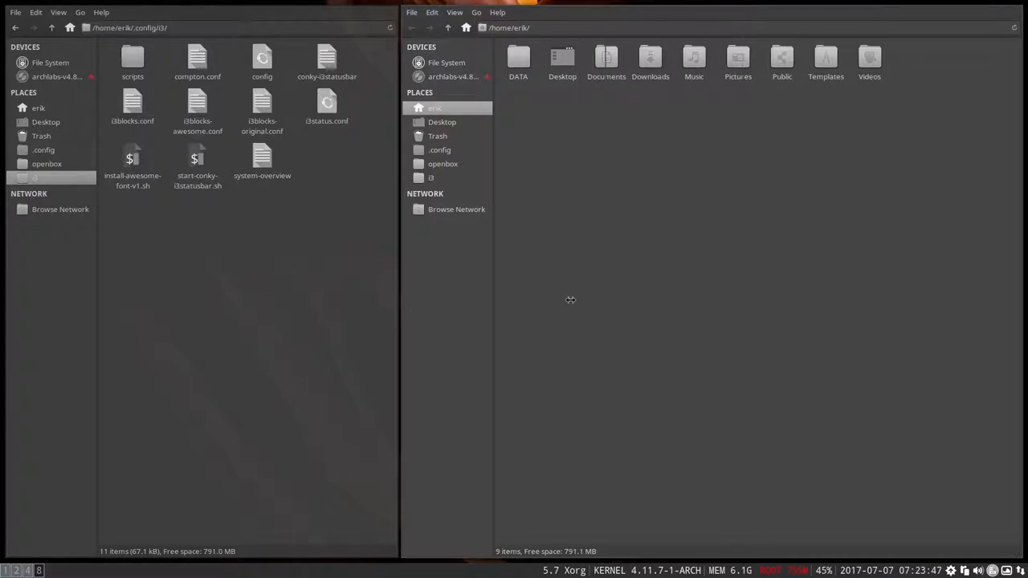
mouse_move(565, 302)
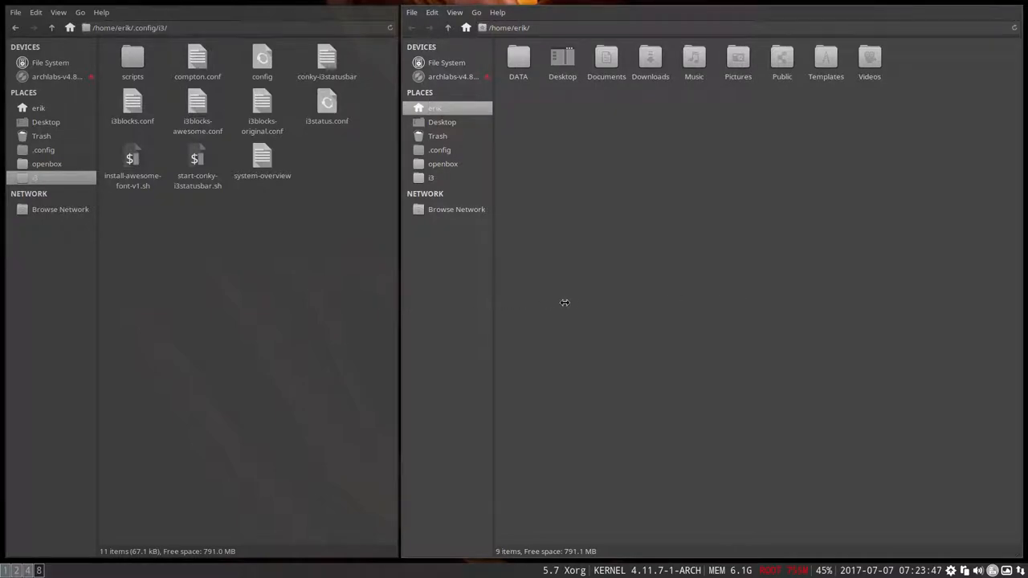
mouse_move(581, 303)
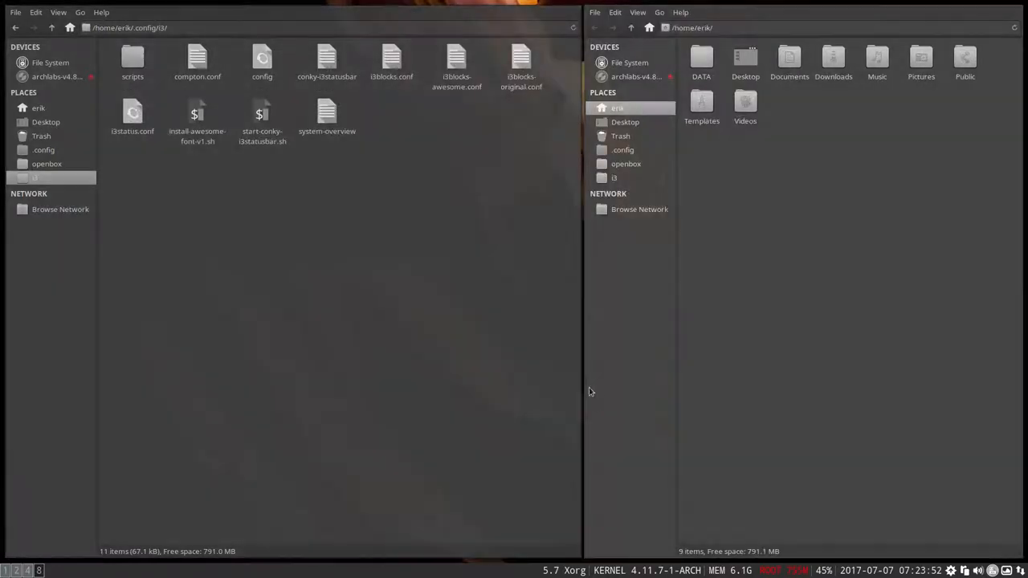
Step: Close the home-folder Thunar window and select the remaining i3 config folder window
key("super+shift+q")
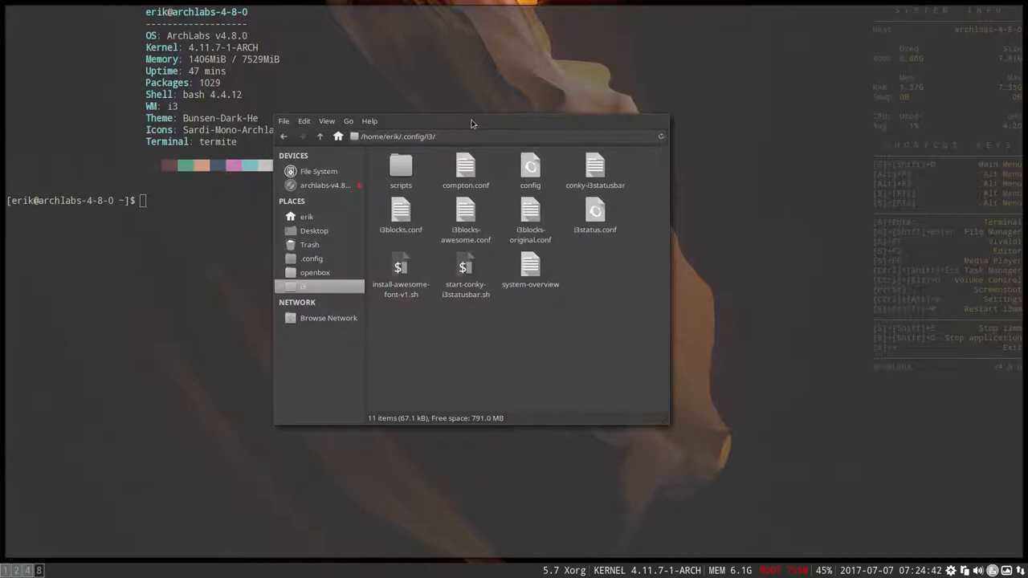
mouse_move(711, 74)
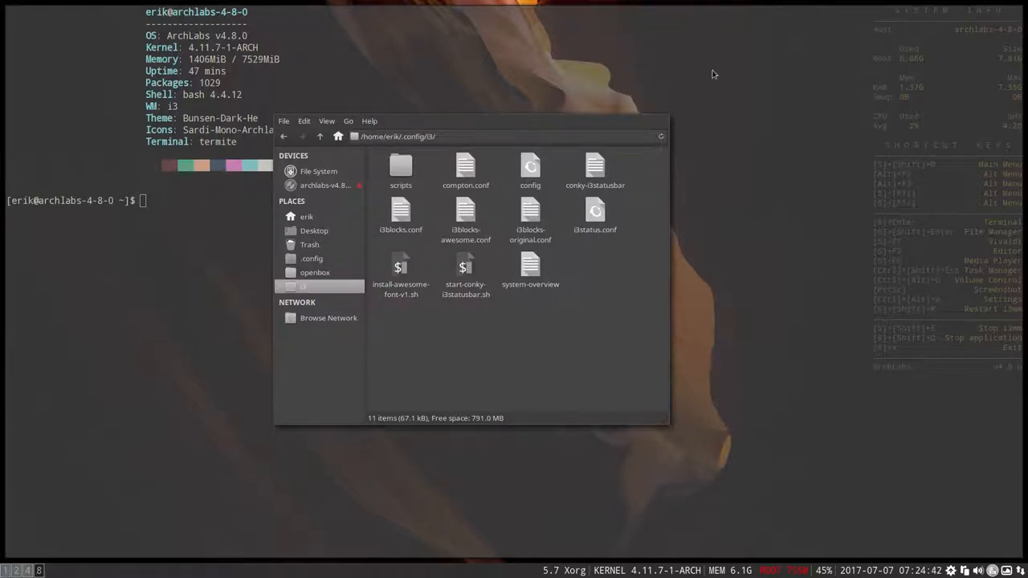
left_click(466, 168)
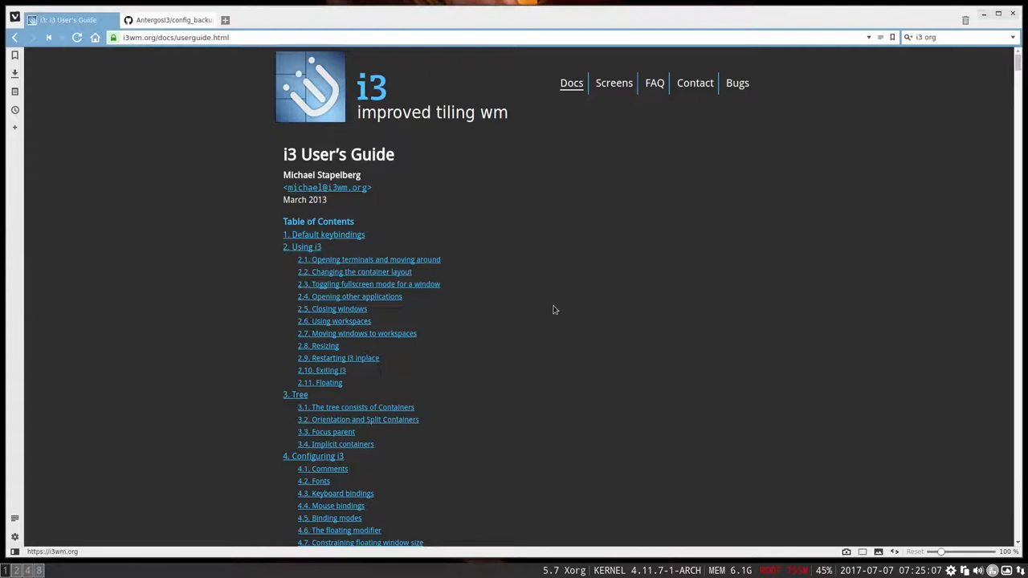
mouse_move(482, 132)
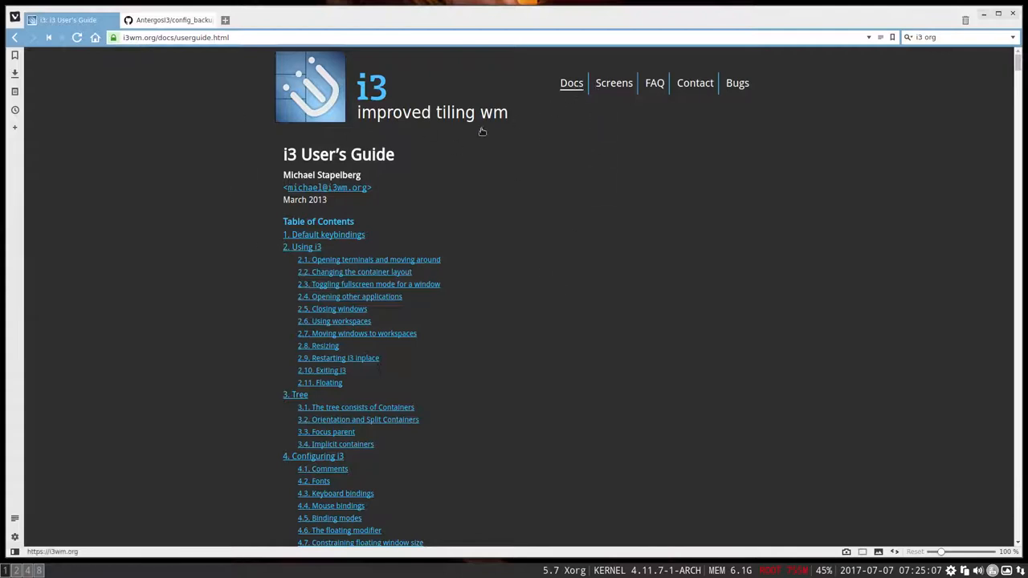
mouse_move(404, 161)
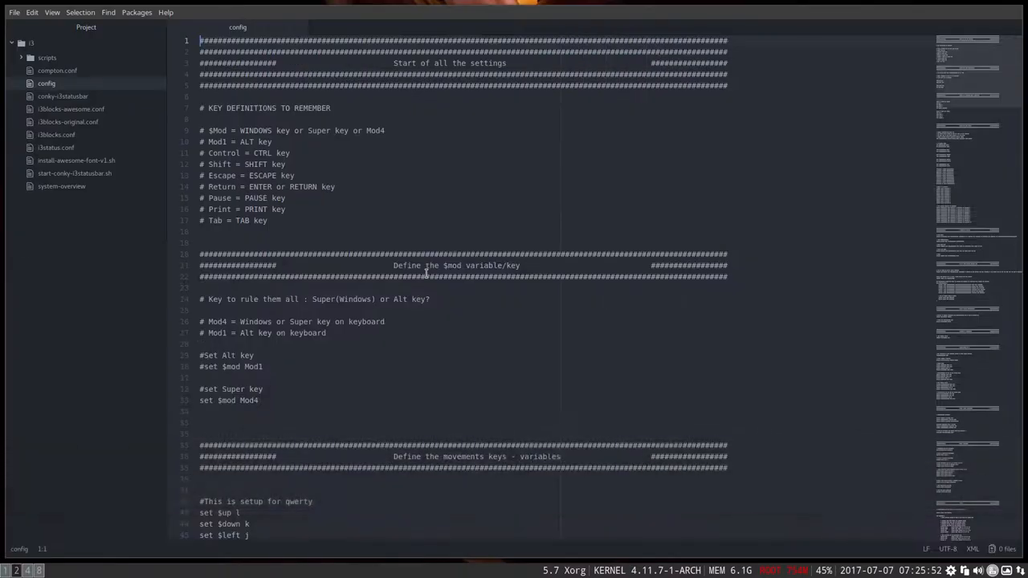
Step: Open two terminals beside Atom, switch to vertical split, and stack a third terminal
key("super+Return")
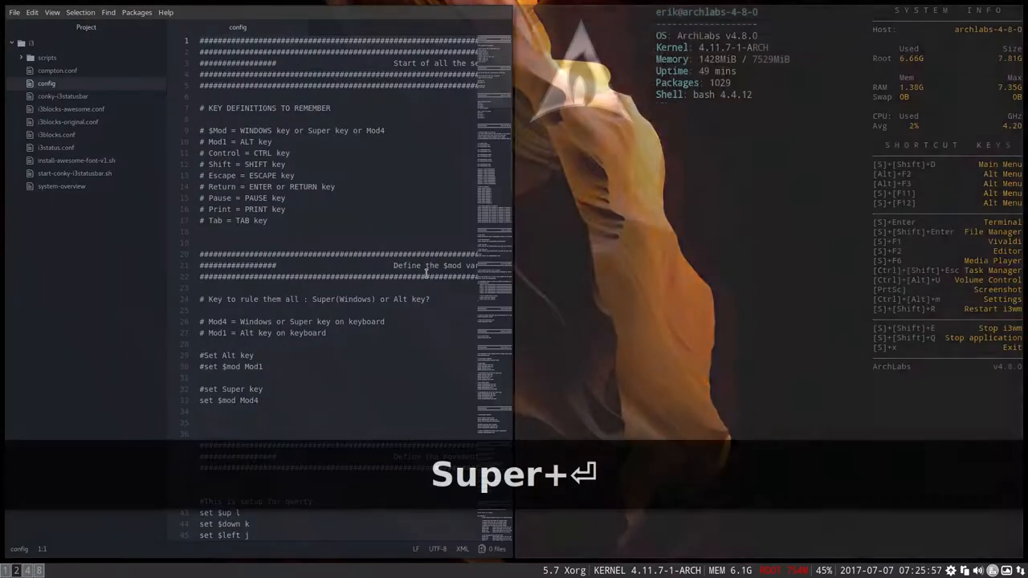
key("super+Return")
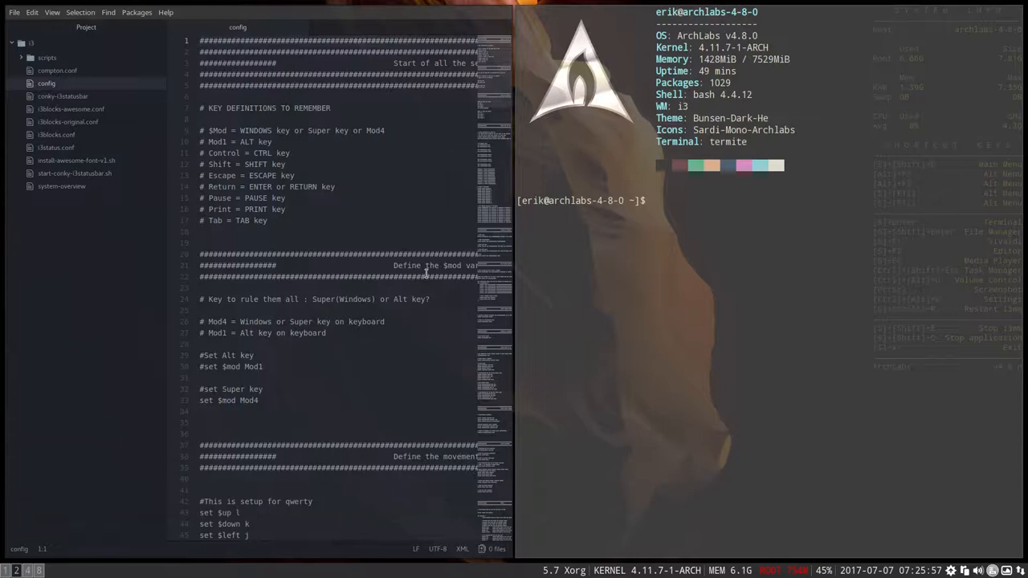
key("super+v")
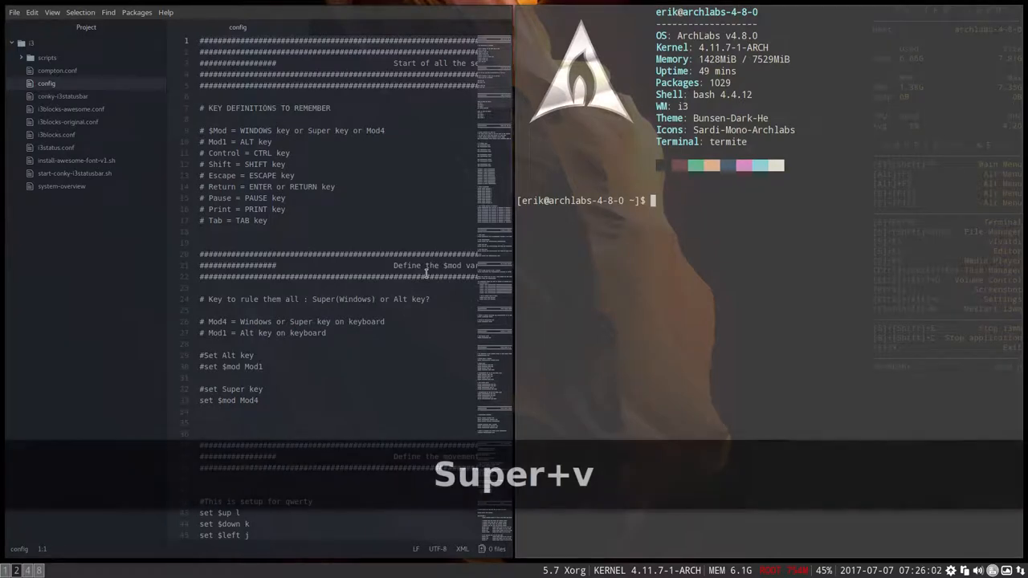
key("super+Return")
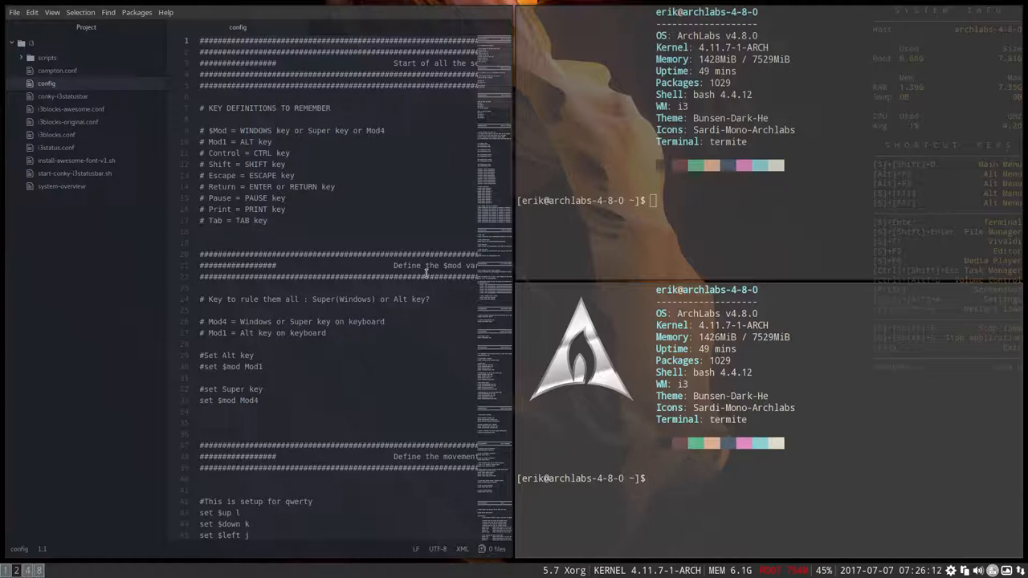
Step: Set a horizontal split and open two more nested terminals in the lower-right area
key("Super+h")
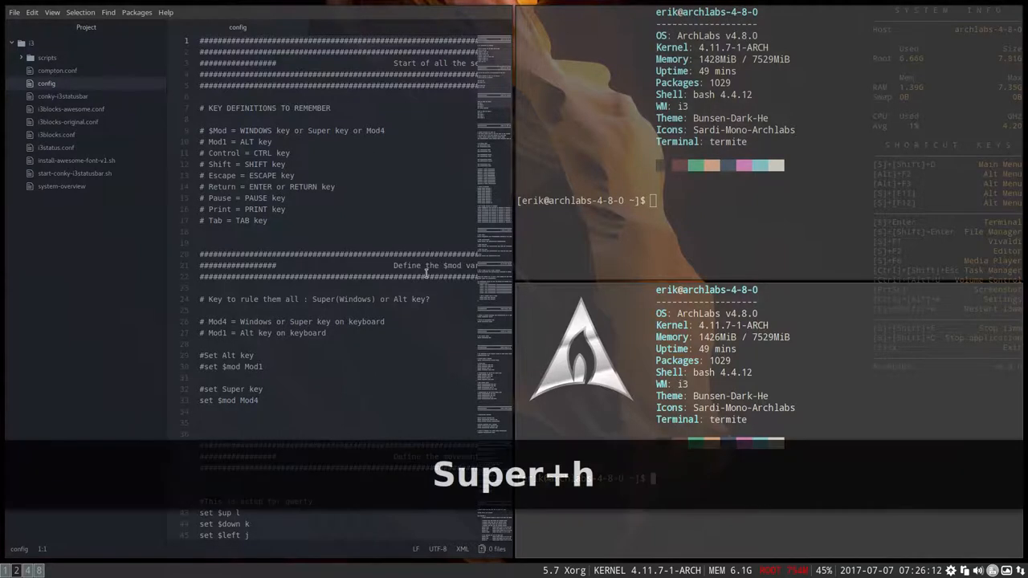
key("super+Return")
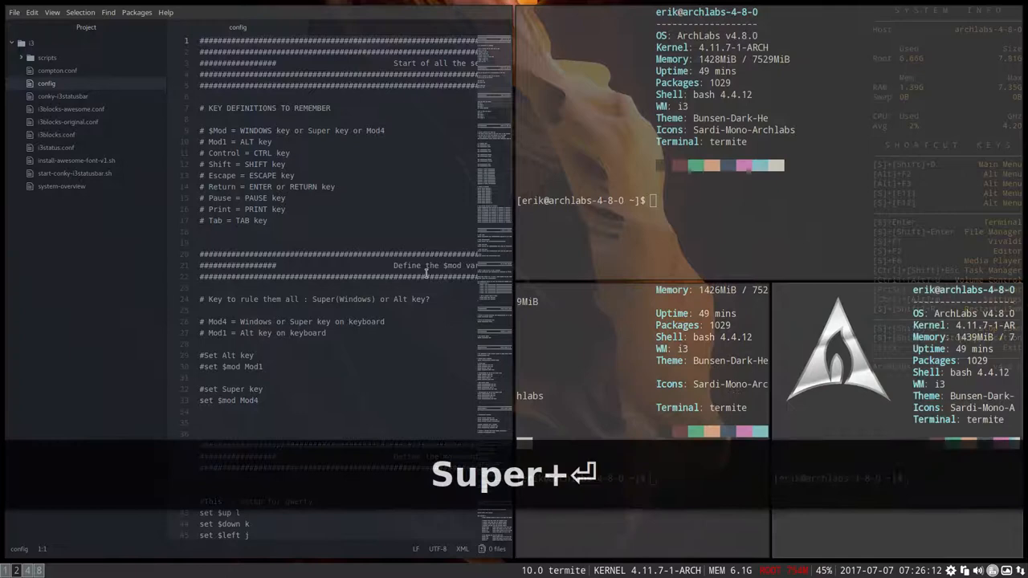
key("Super+Return")
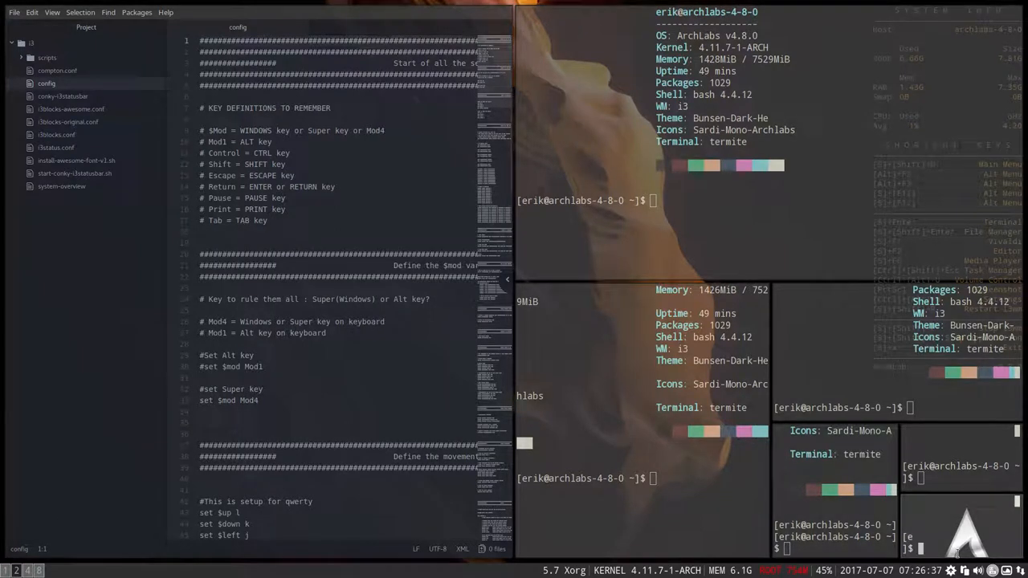
Step: Add one more terminal to the split area, then go to the Thunar workspace
key("Super+Return")
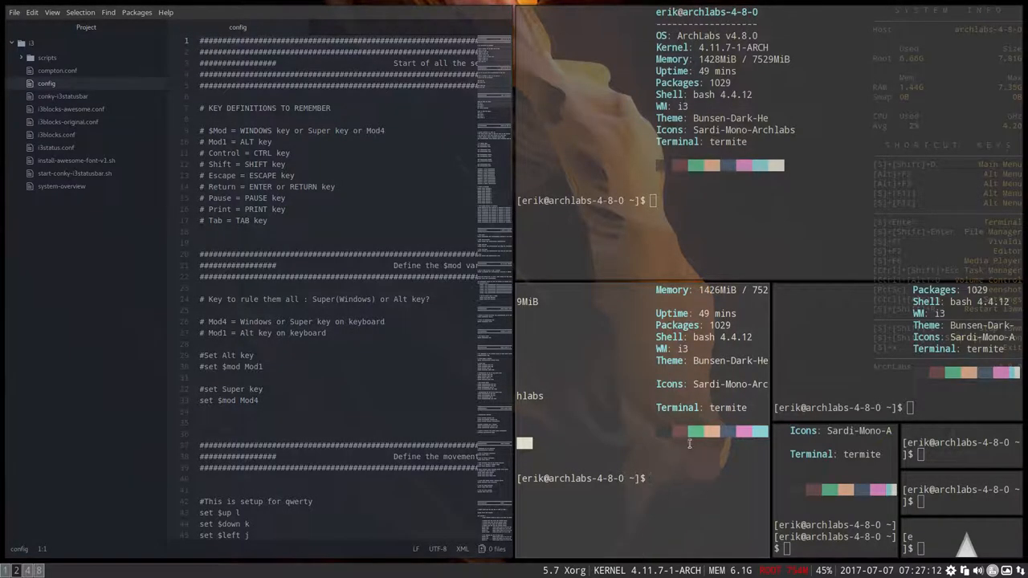
key("Super+shift+q")
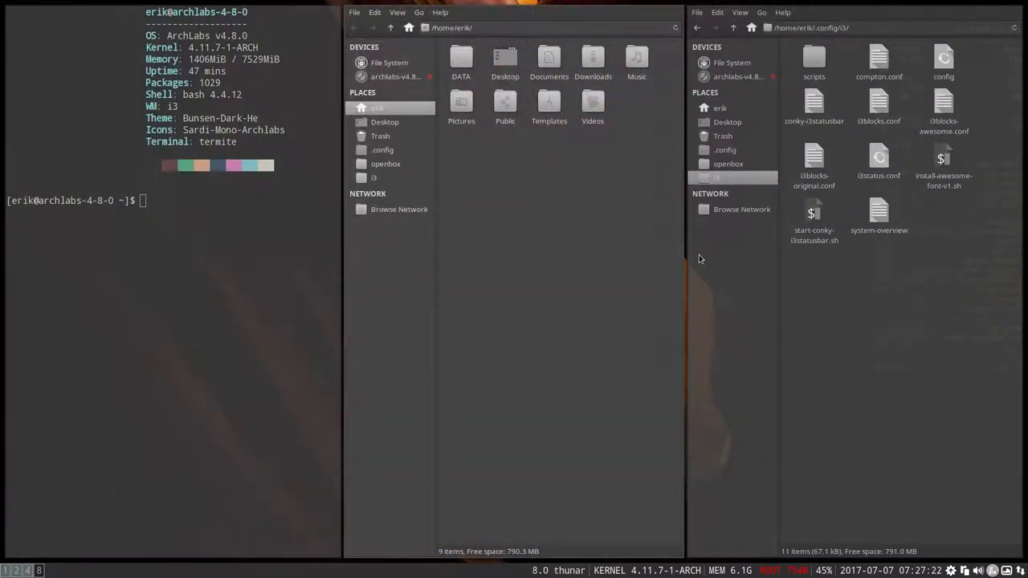
Step: Kill the terminal and home-folder Thunar windows, leaving Atom with the i3 config
key("Super+Shift+q")
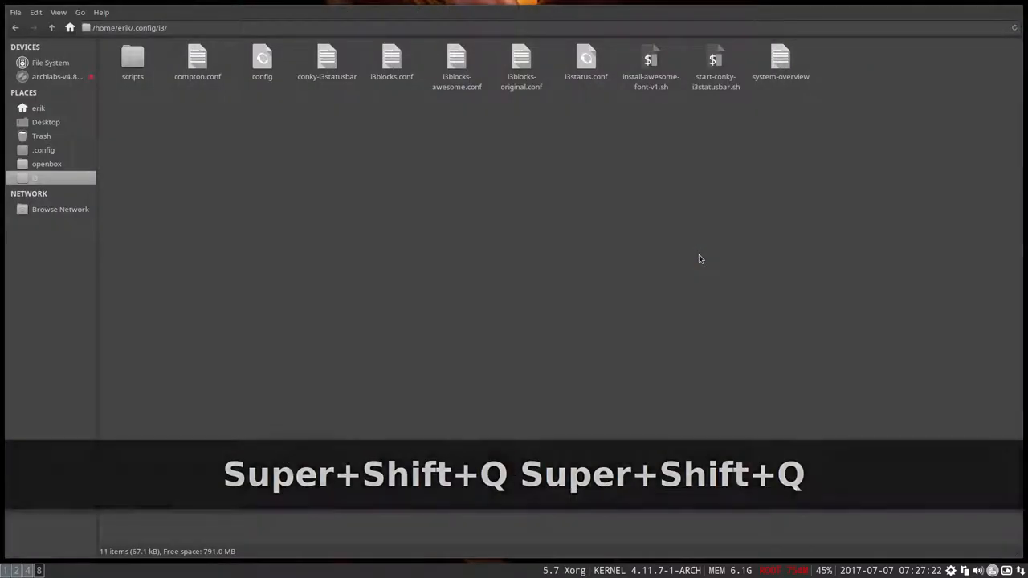
key("Super+Shift+q")
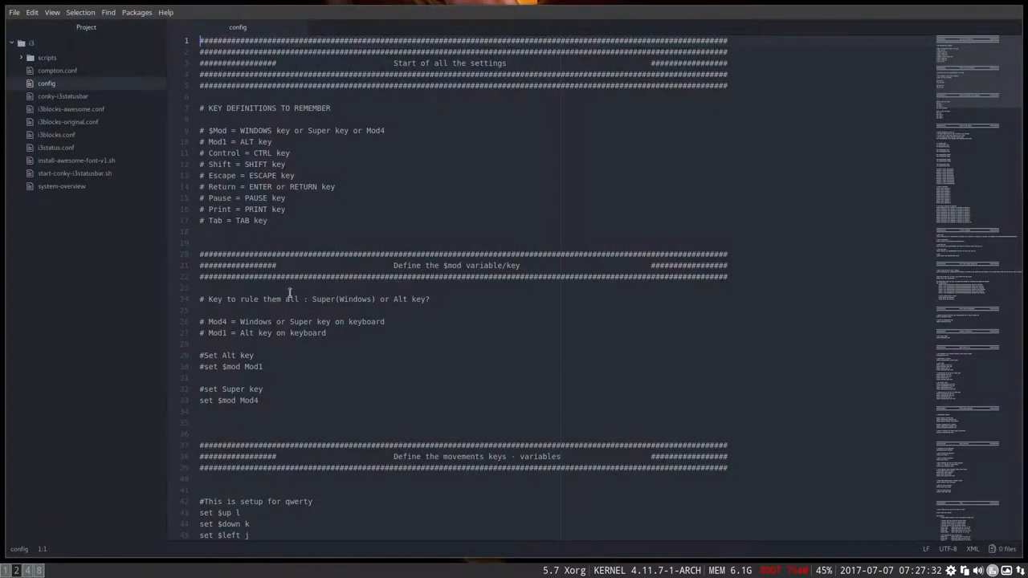
Step: Scroll the config past the movement keys down to the exit and system-mode section
scroll("down", 3)
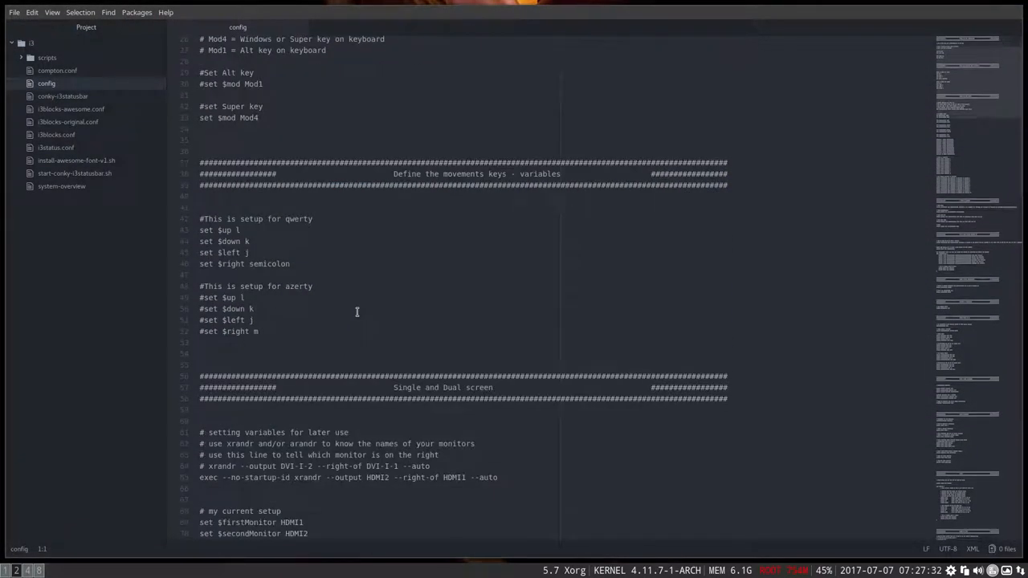
scroll("down", 3)
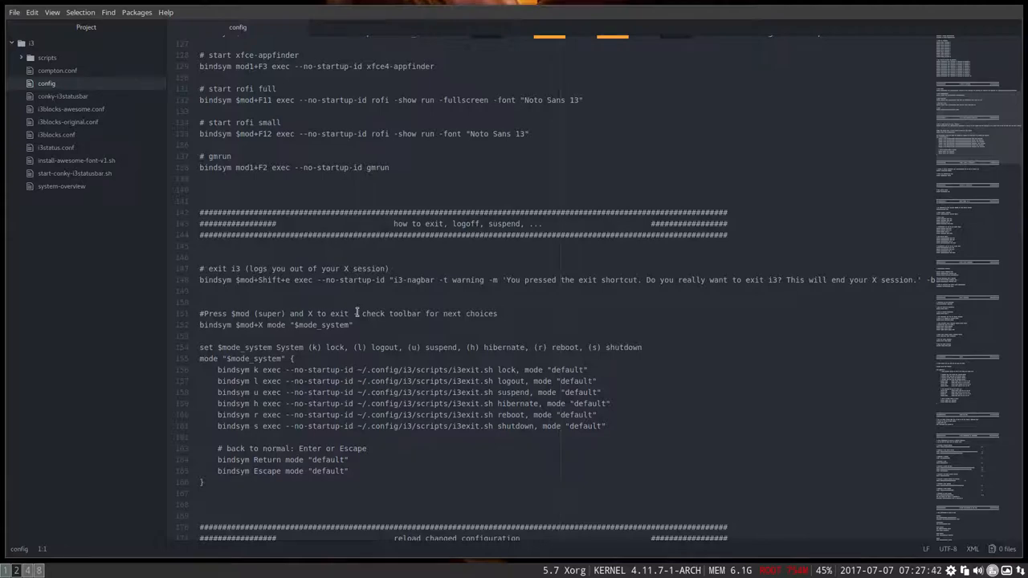
scroll("down", 3)
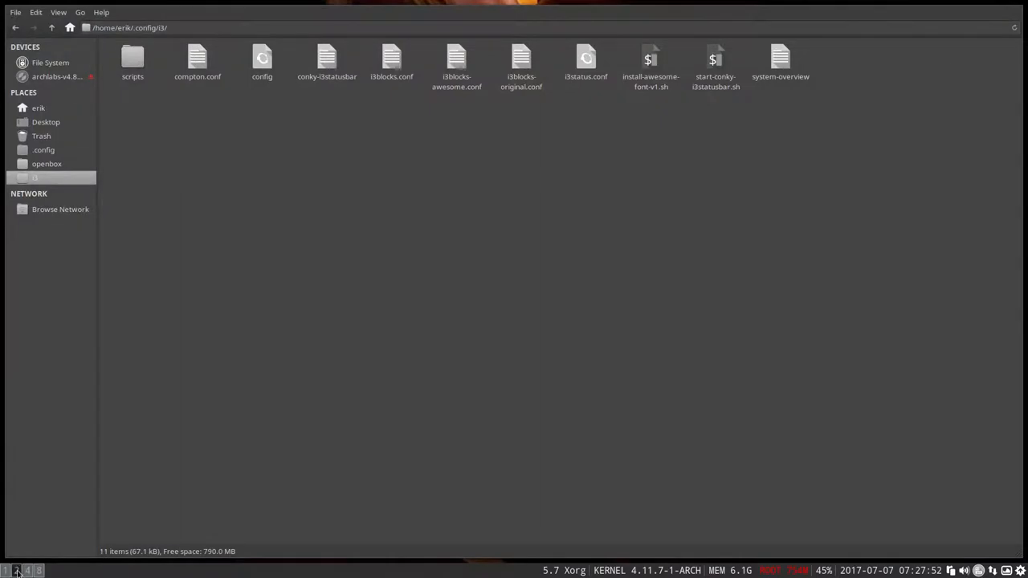
Step: Return to the config's reload and kill-window section, then switch to empty workspace 2
double_click(262, 60)
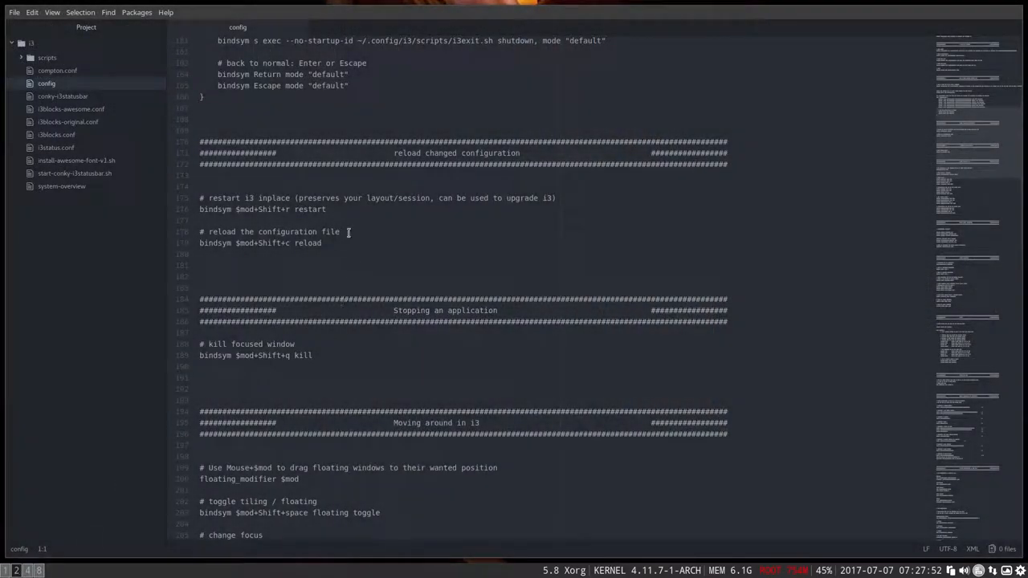
left_click(328, 208)
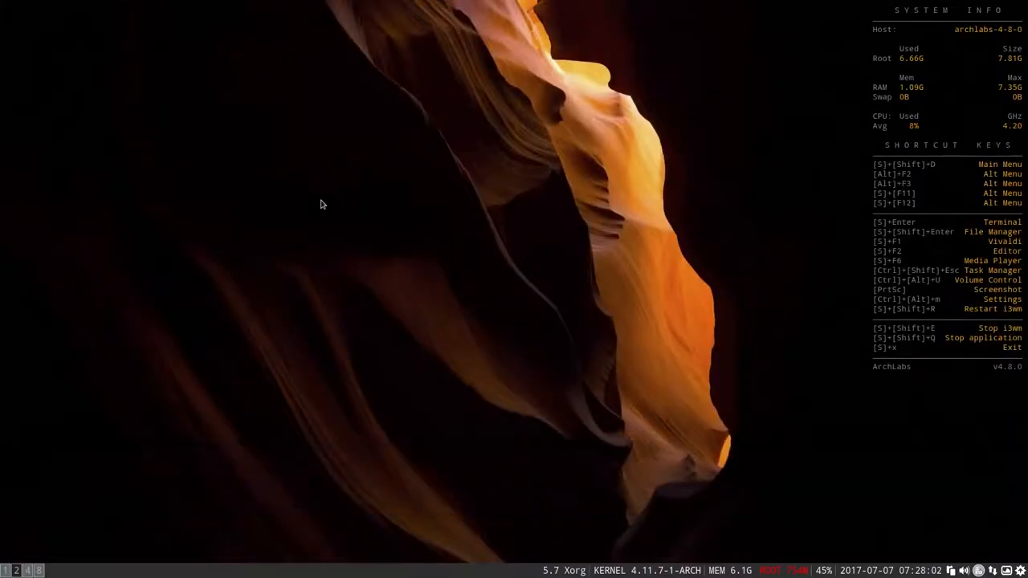
Step: Step wallpapers forward twice and back once to land on the snowy sunset forest
key("alt+Right")
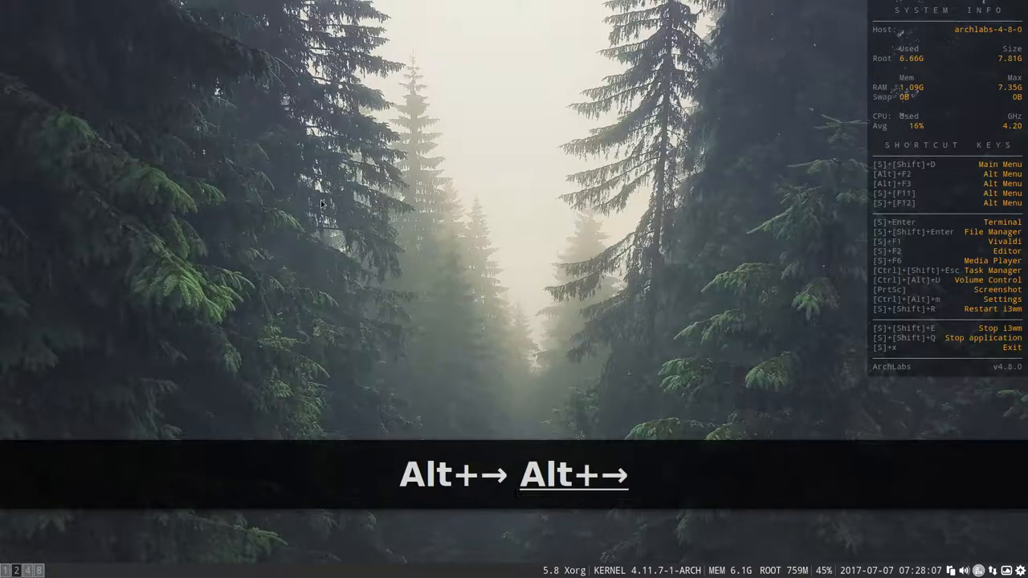
key("alt+Right")
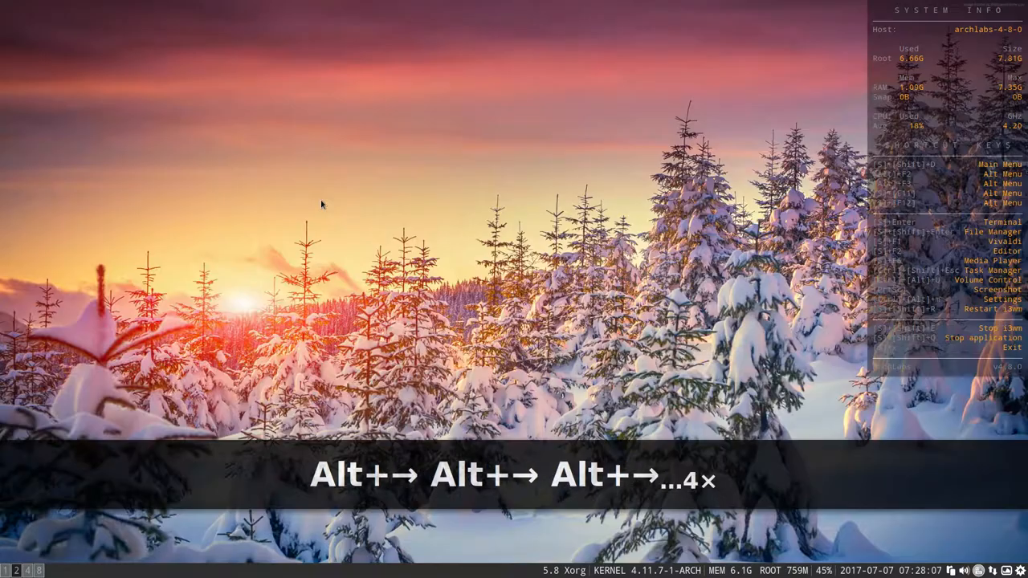
key("alt+Left")
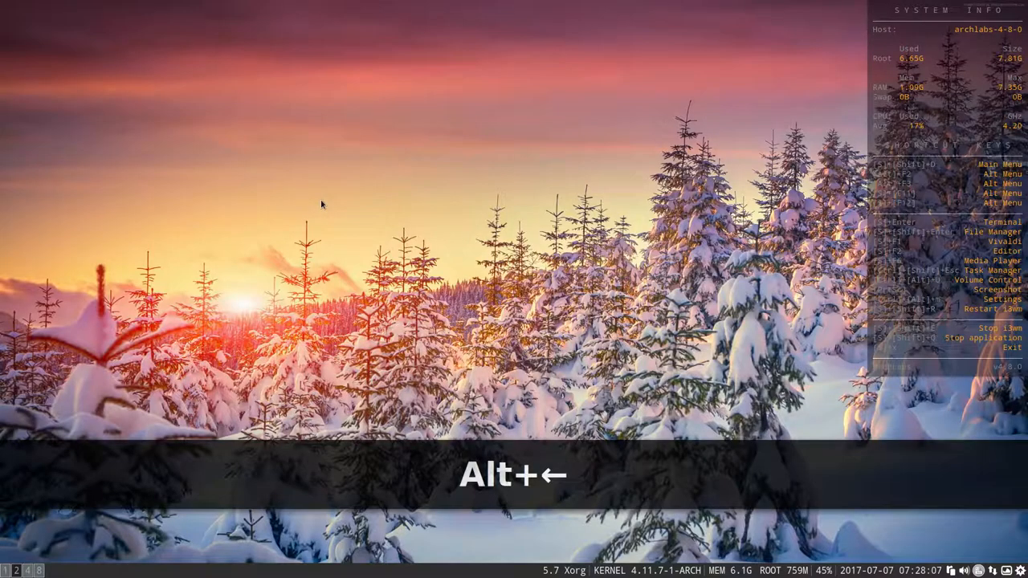